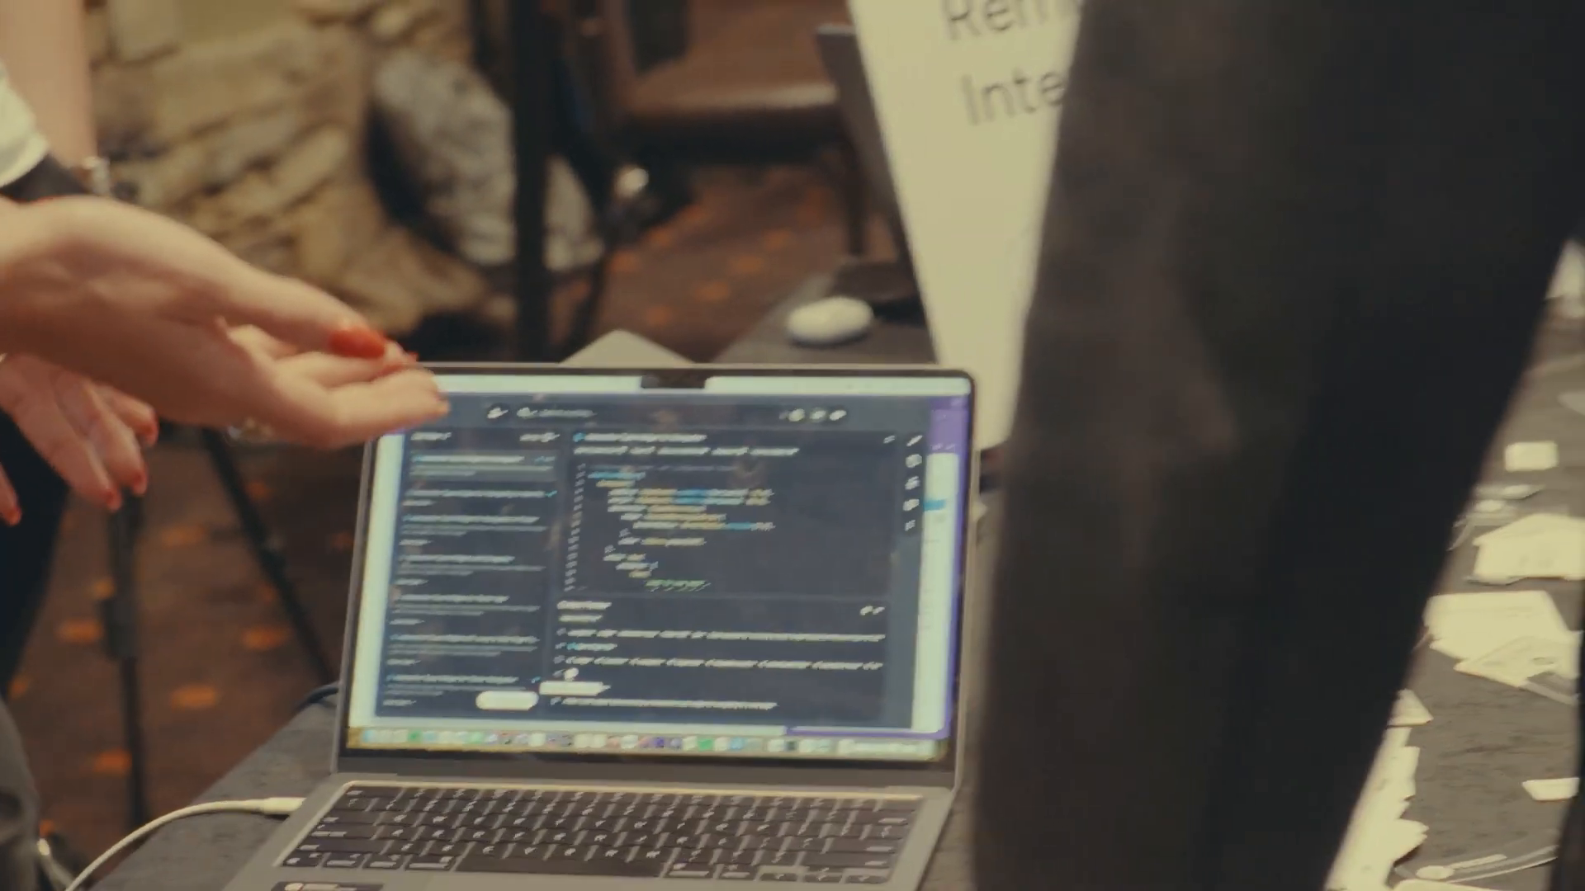
Step: Start a fresh Copilot conversation and enable Live Context for the recent-error question
{"action": "left_click", "coordinate": [872, 20]}
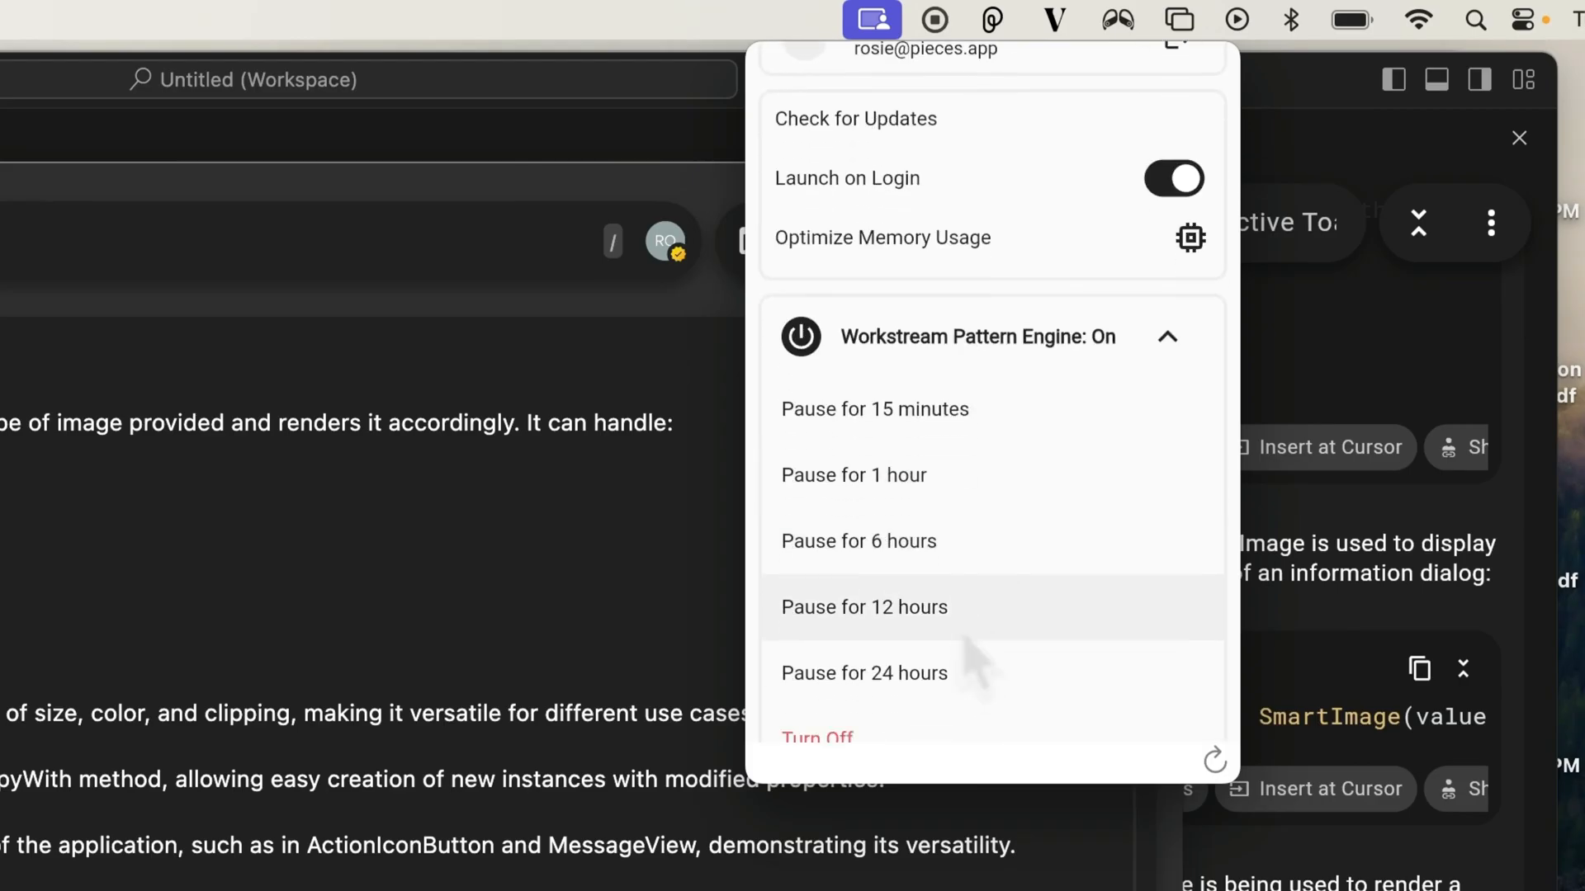
{"action": "scroll", "scroll_direction": "down", "scroll_amount": 3}
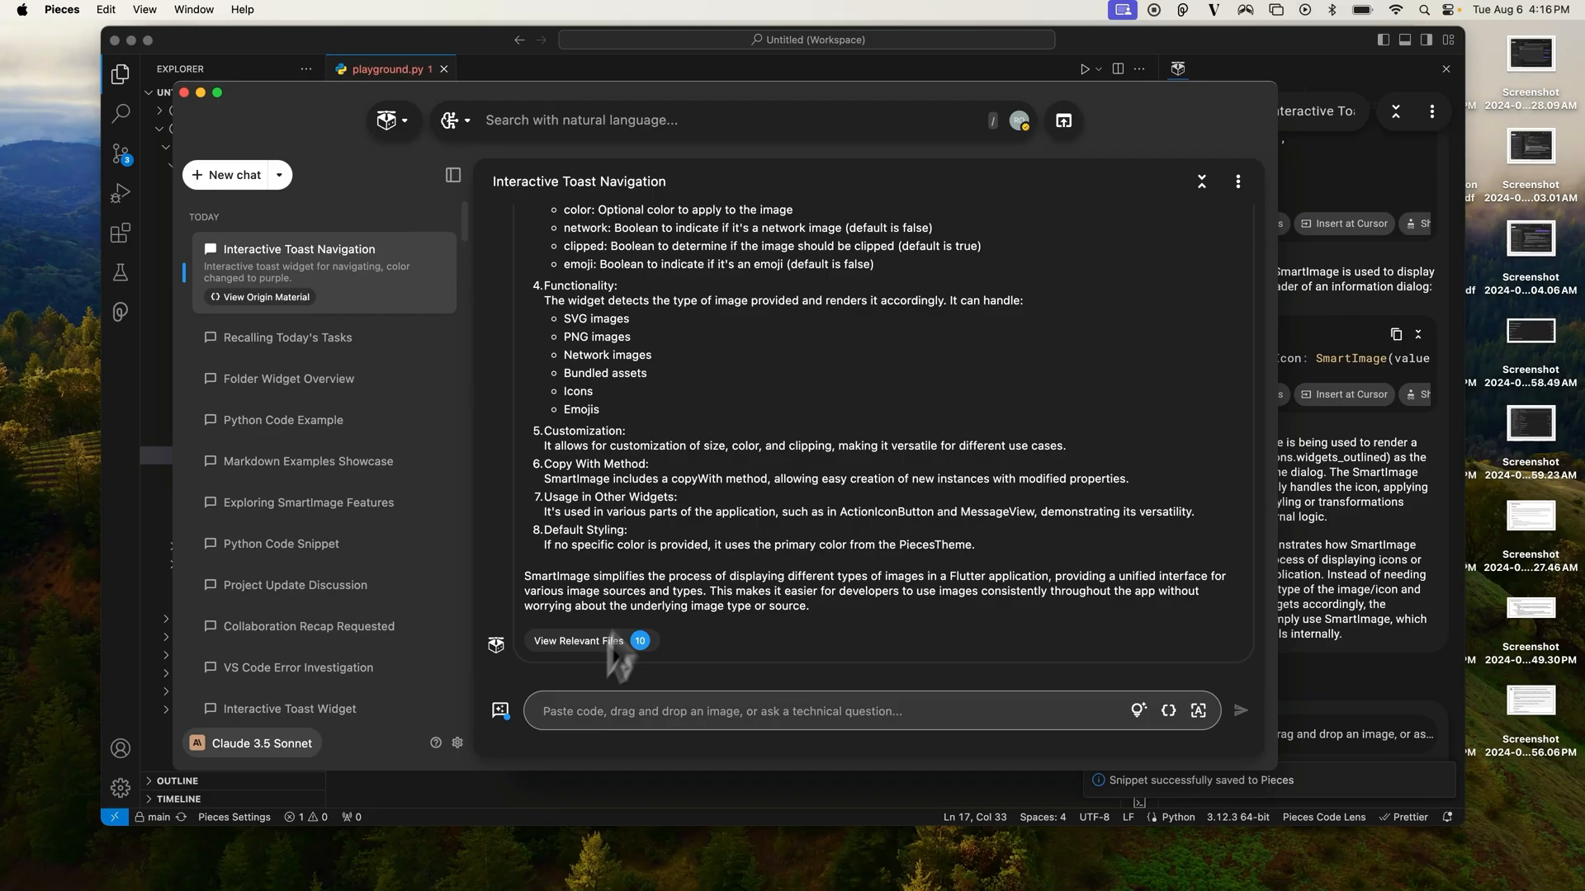
{"action": "left_click", "coordinate": [232, 175]}
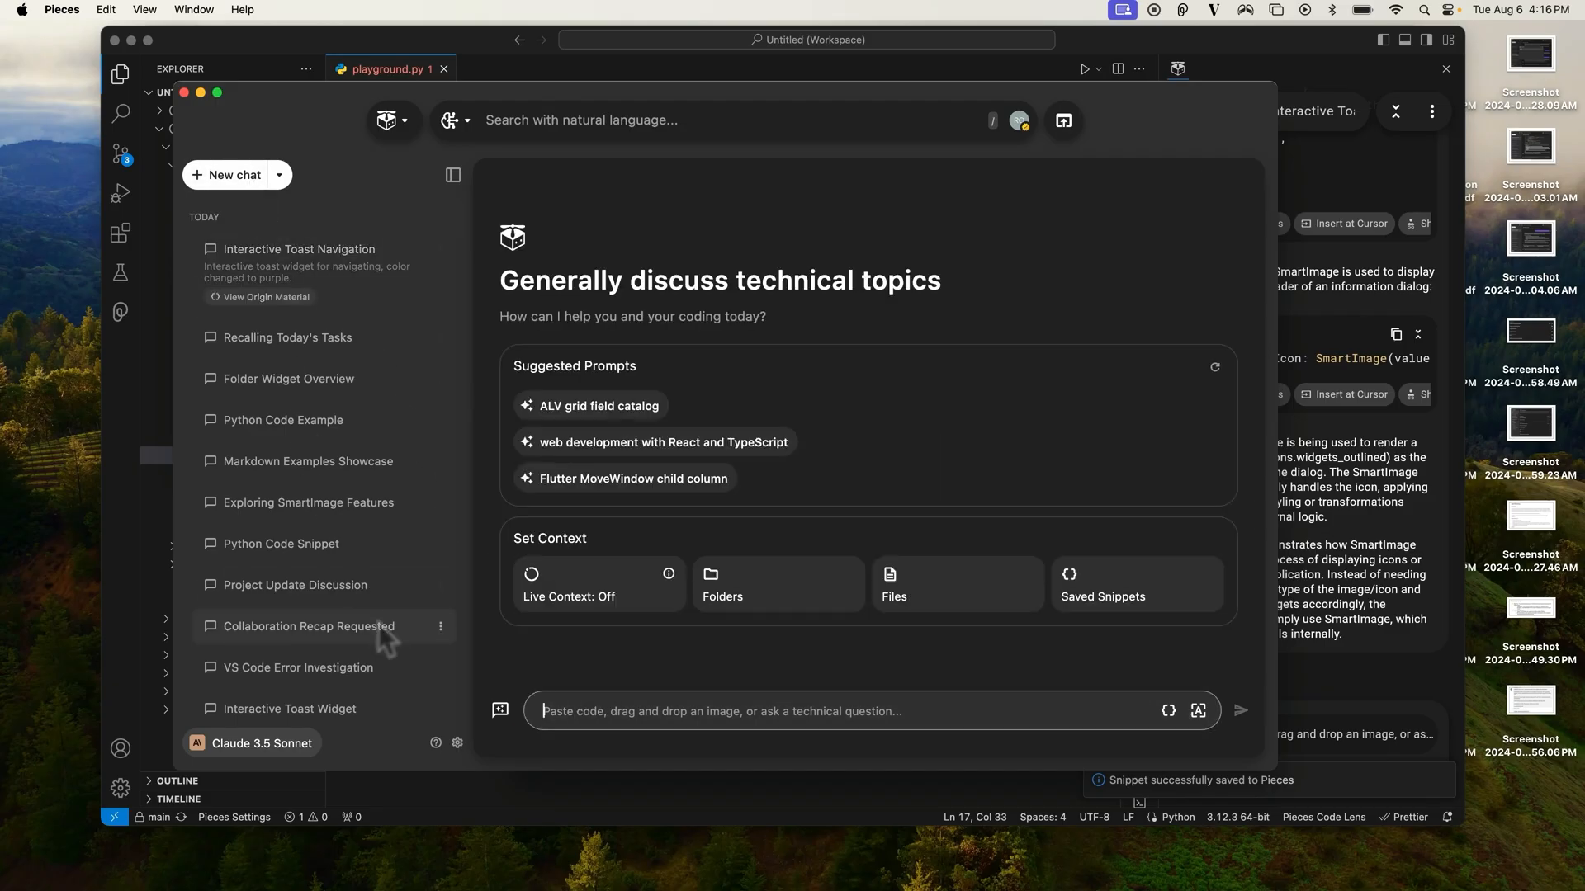
{"action": "left_click", "coordinate": [568, 586]}
{"action": "type", "text": "tell me about the error i just saw"}
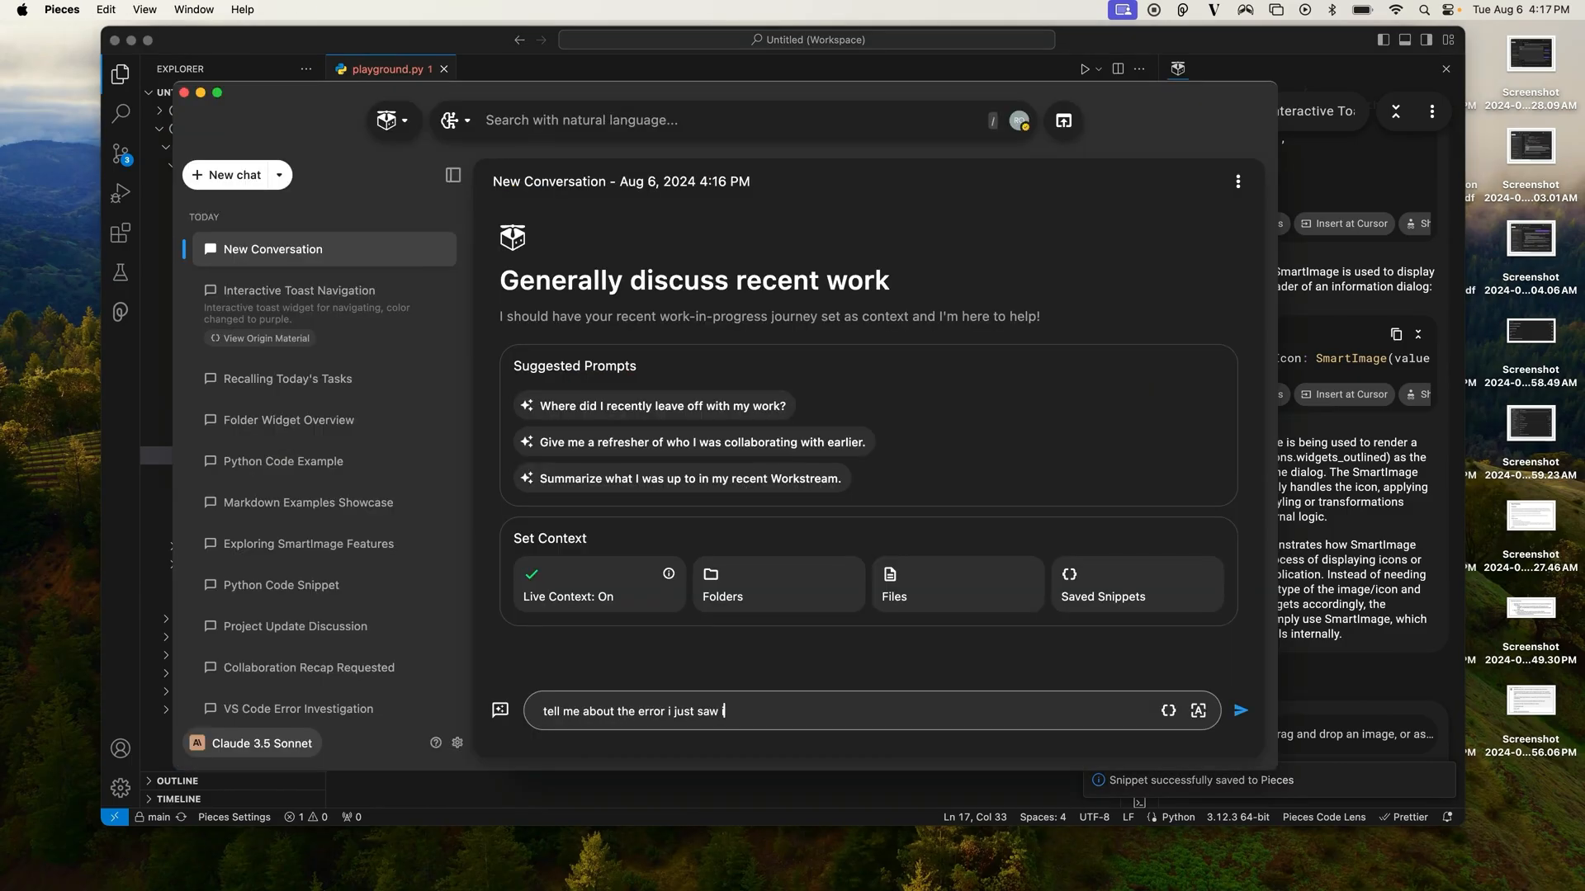
Step: Add the widgets code folder as conversation context and get Copilot's SmartImage widget explanation
{"action": "left_click", "coordinate": [1240, 710]}
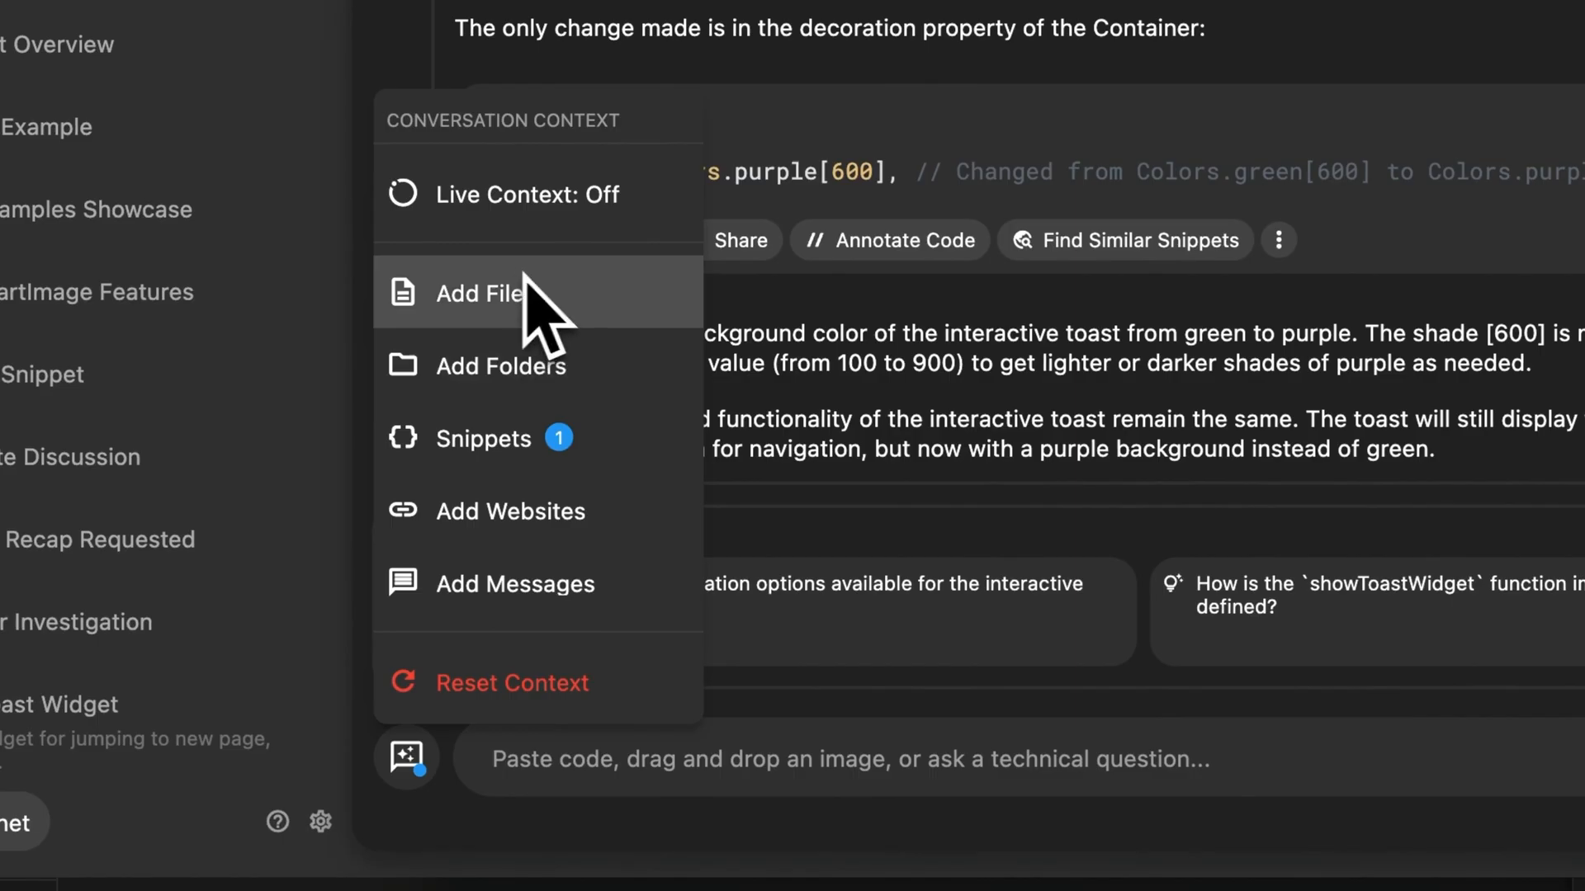
{"action": "mouse_move", "coordinate": [628, 439]}
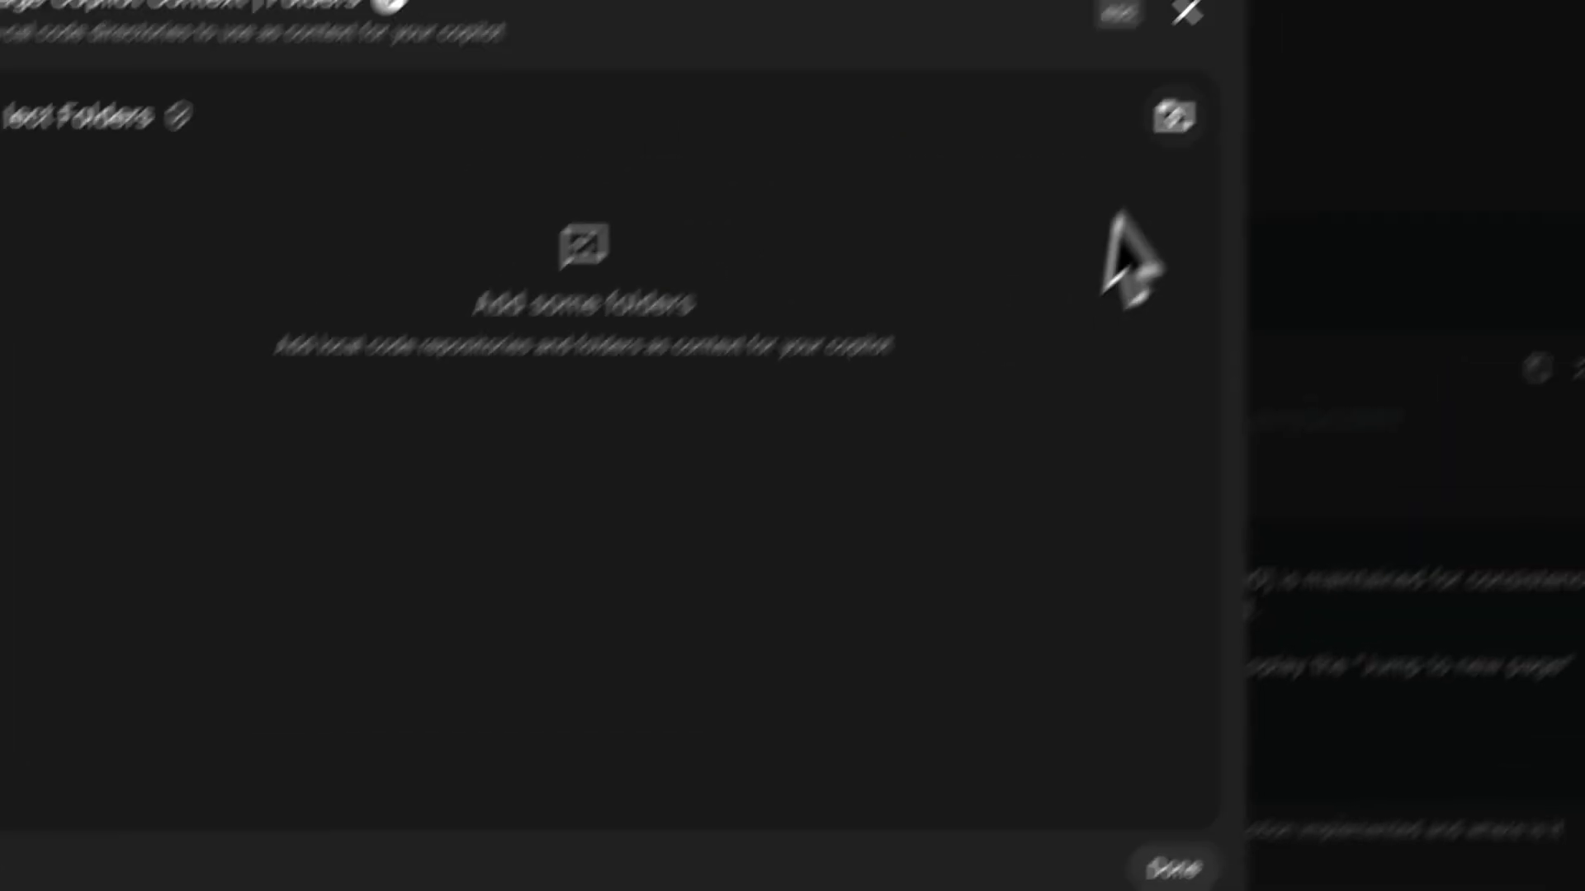
{"action": "left_click", "coordinate": [1172, 114]}
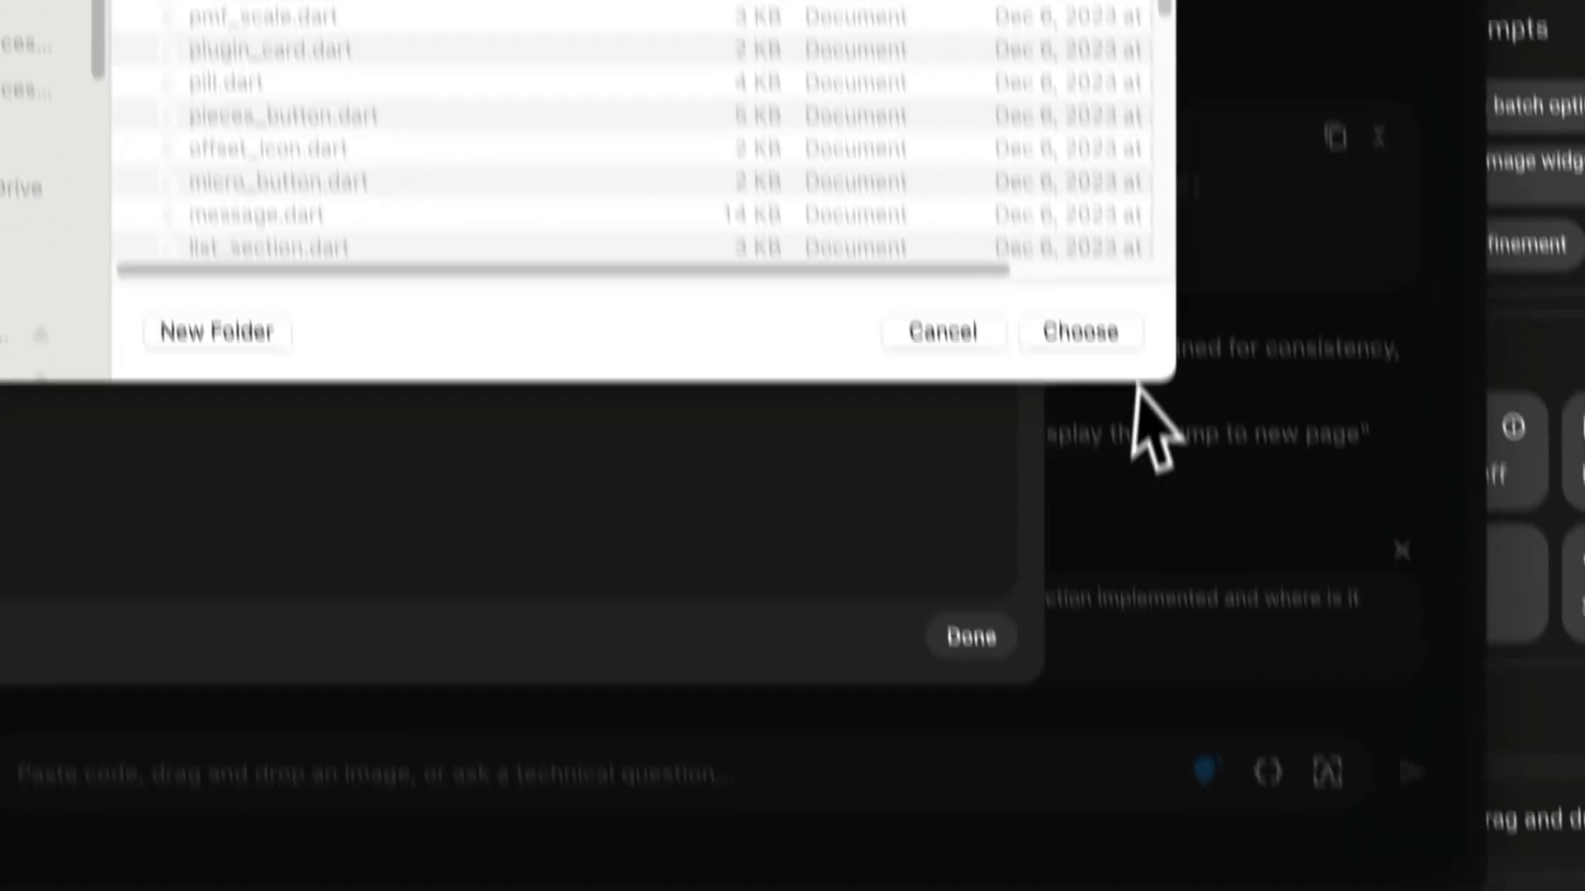
{"action": "left_click", "coordinate": [1078, 332]}
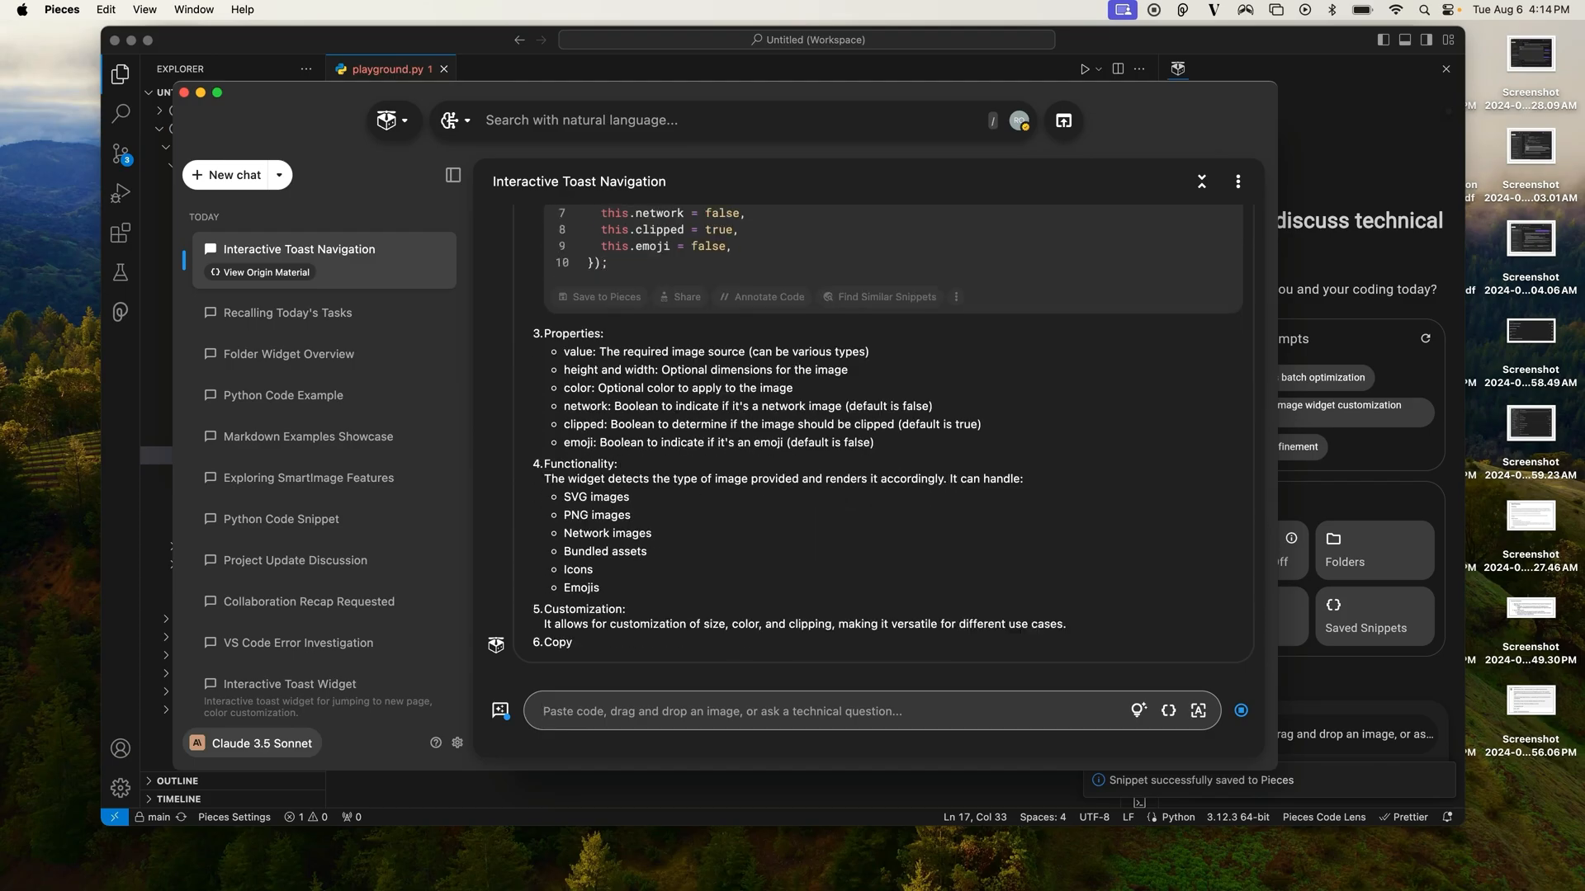
{"action": "scroll", "scroll_direction": "down", "scroll_amount": 3}
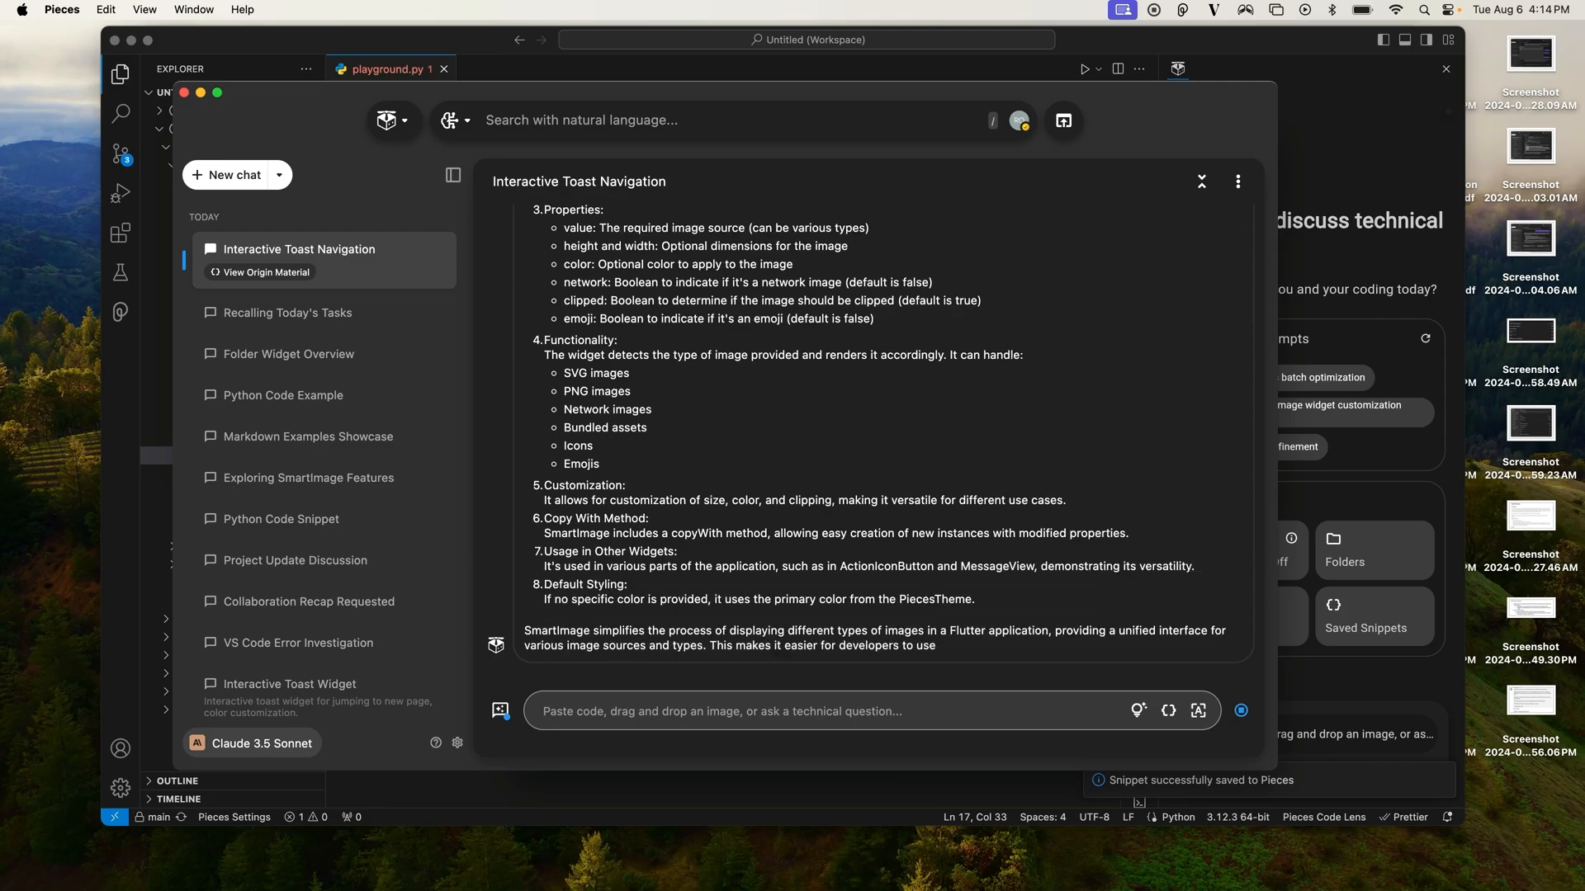